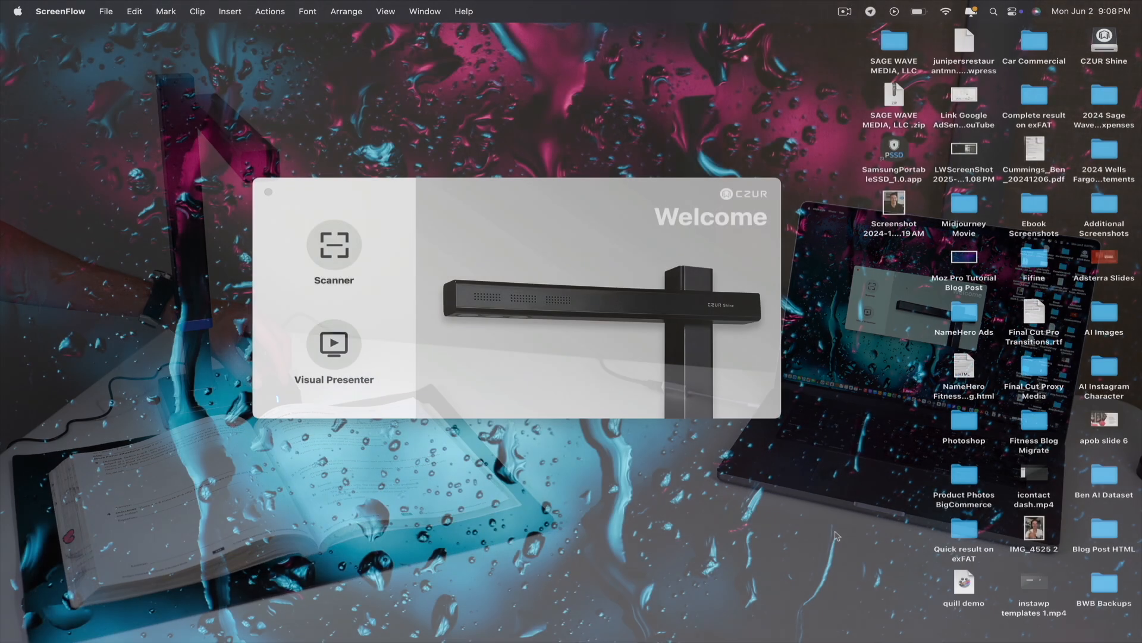
# Open the Scanner workspace from the CZUR welcome screen
pyautogui.click(334, 256)
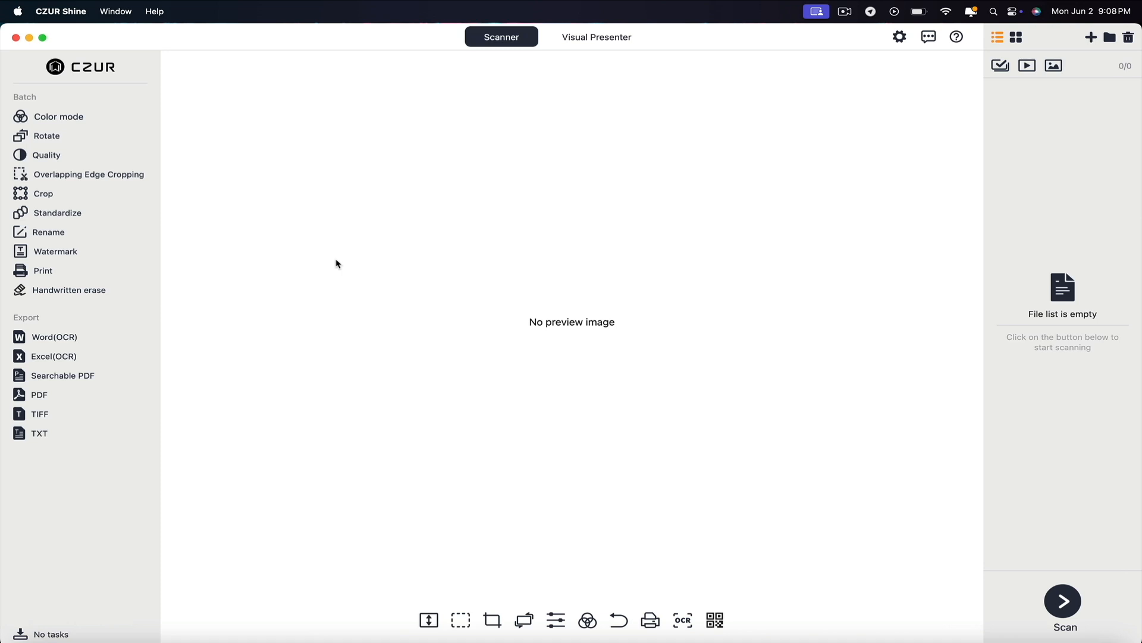
pyautogui.click(501, 36)
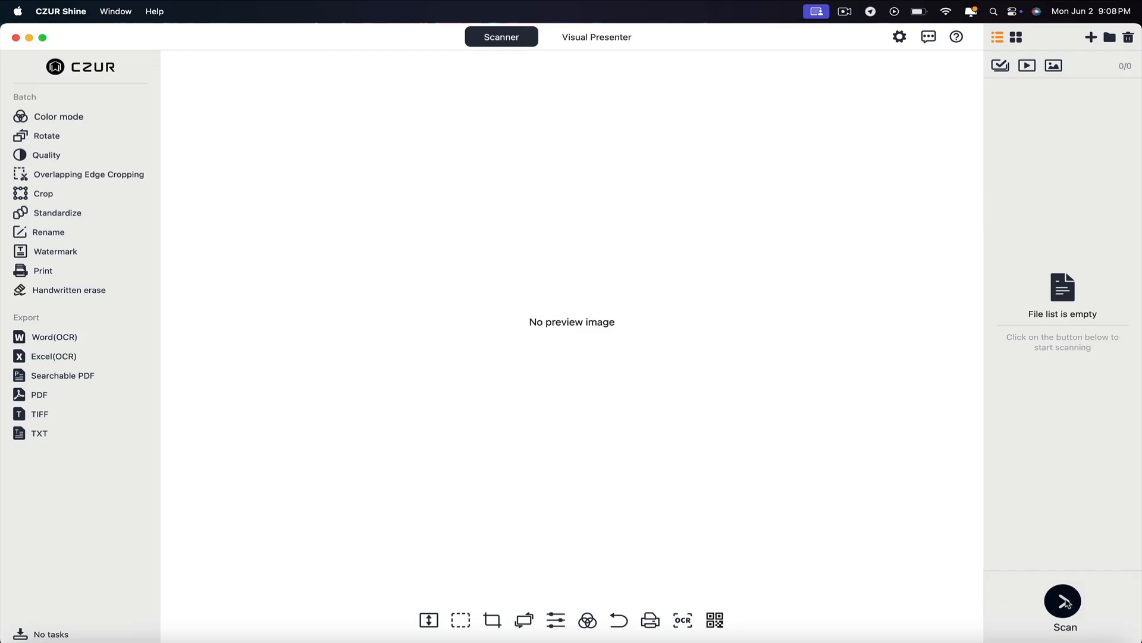
# Start the live scan view of the workbook spread in Color mode, Flat Single Page
pyautogui.click(1062, 607)
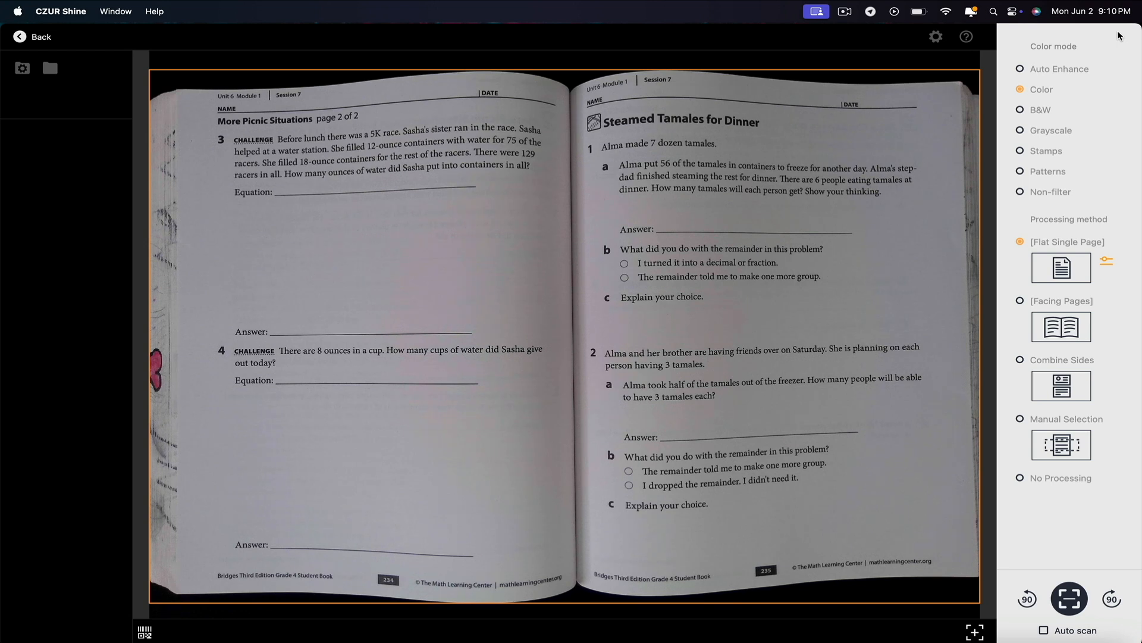
# Capture the workbook spread and open the processed JPG scan full-size in Preview
pyautogui.click(1068, 599)
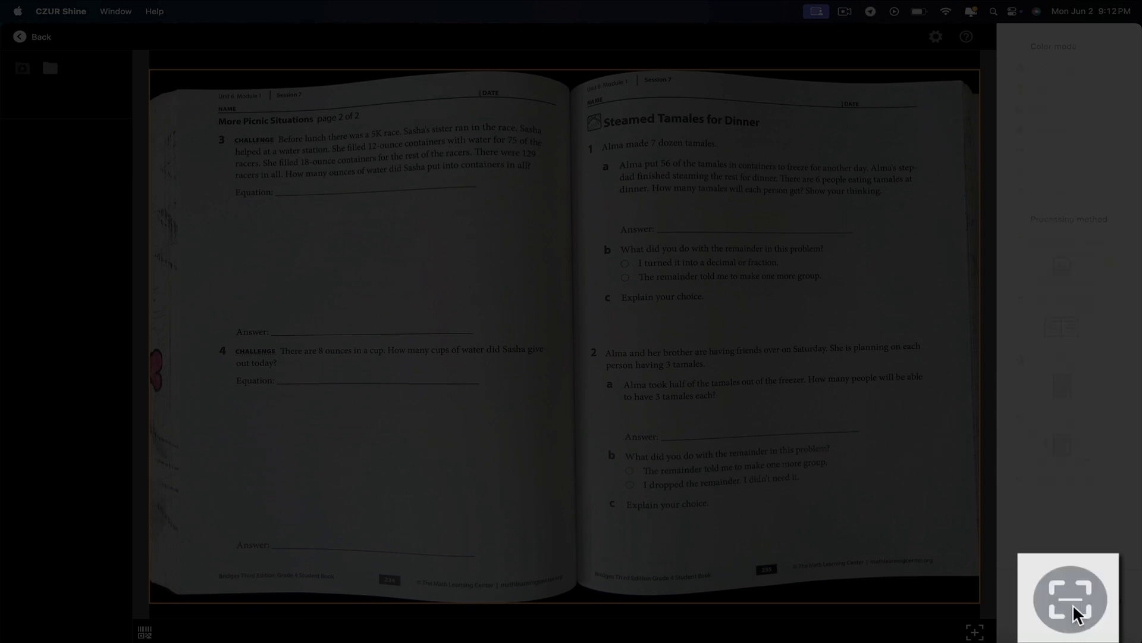
pyautogui.click(1066, 598)
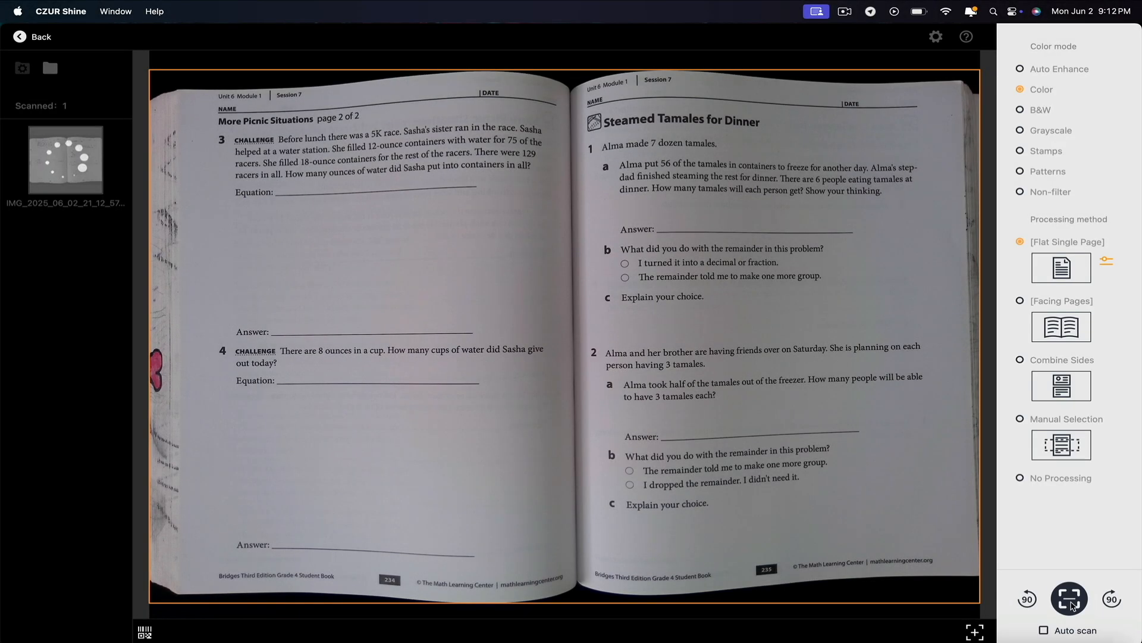
pyautogui.click(1069, 599)
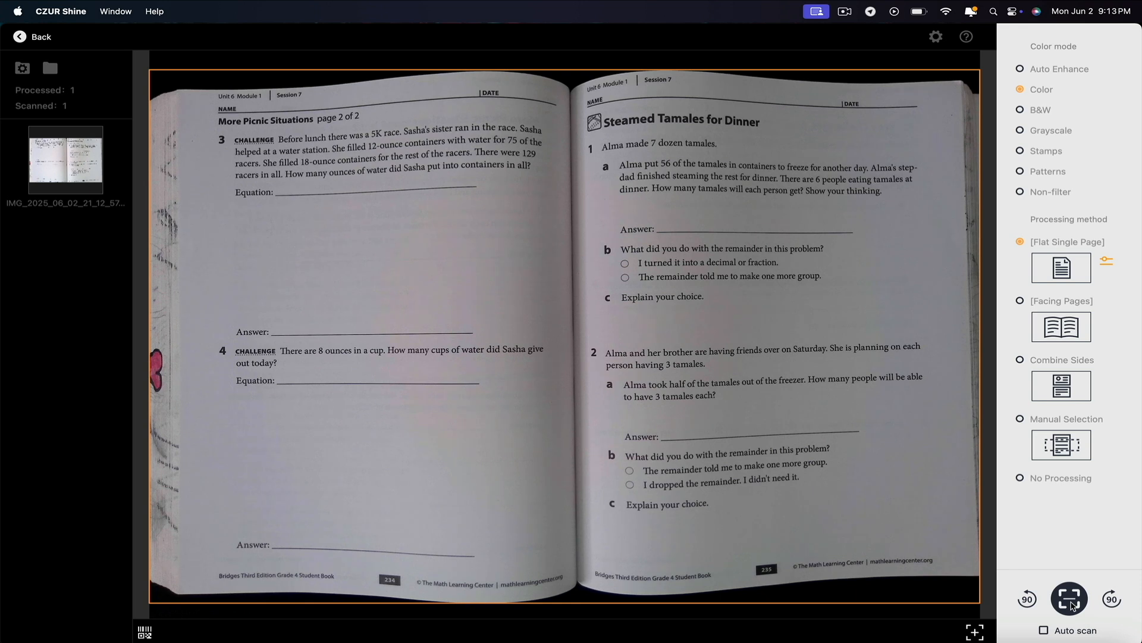
pyautogui.moveTo(48, 188)
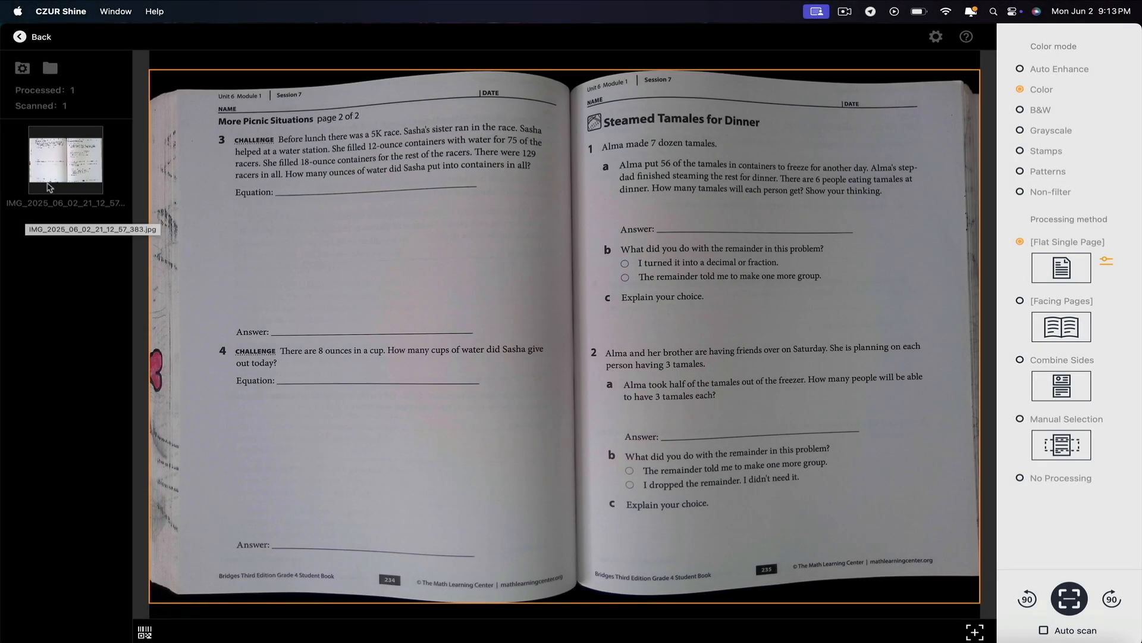
pyautogui.doubleClick(64, 158)
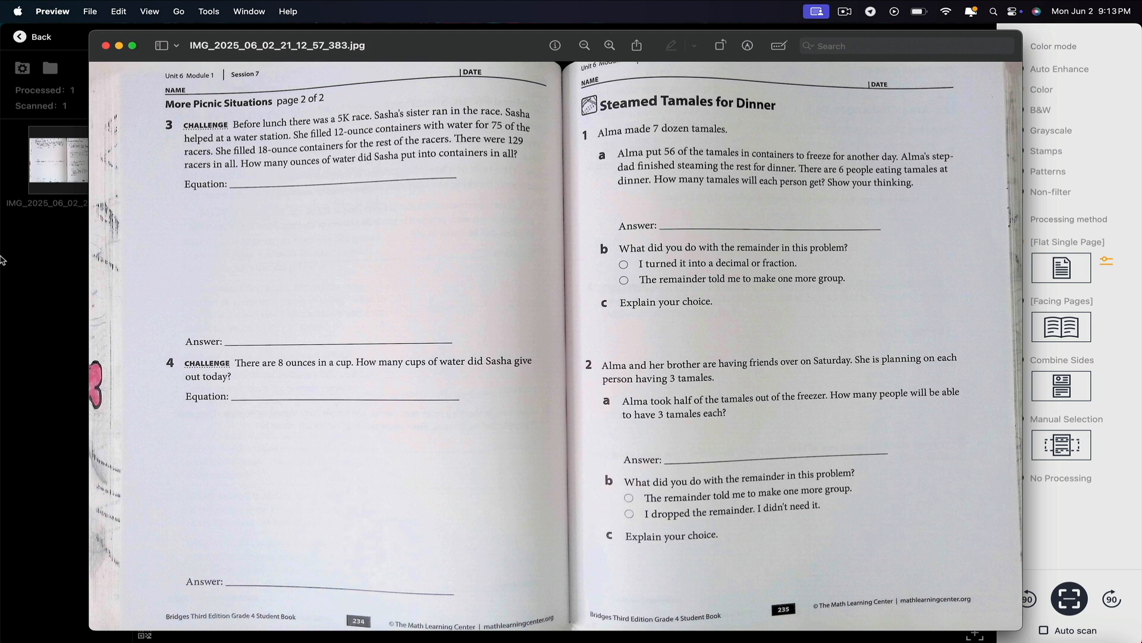
pyautogui.moveTo(82, 66)
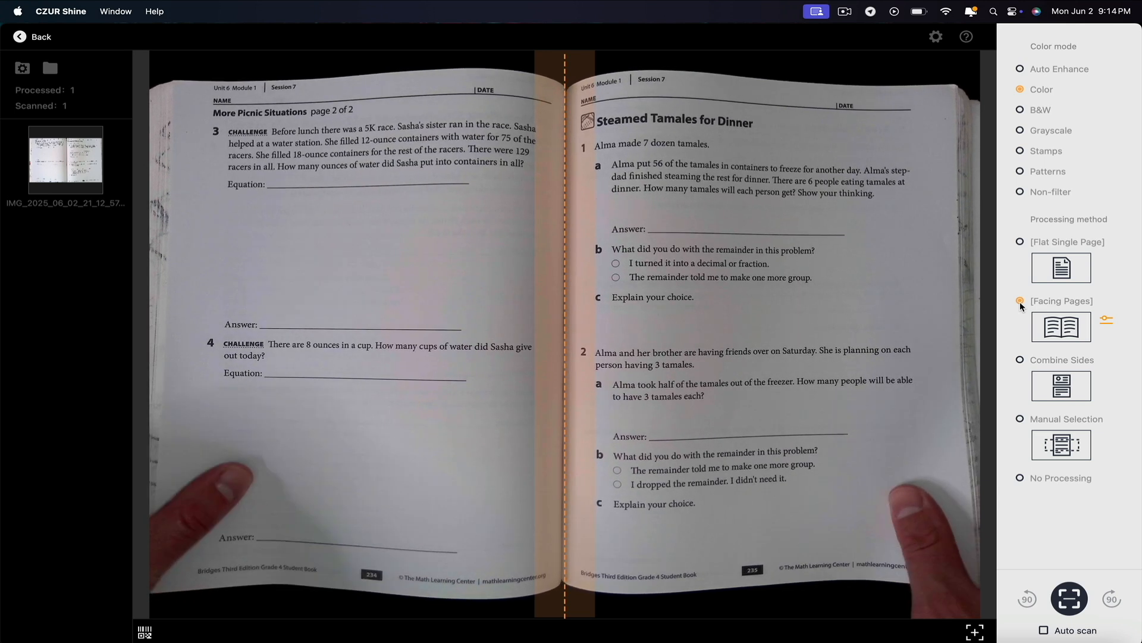
# Rescan with Facing Pages processing and open the right-hand page scan
pyautogui.click(1069, 598)
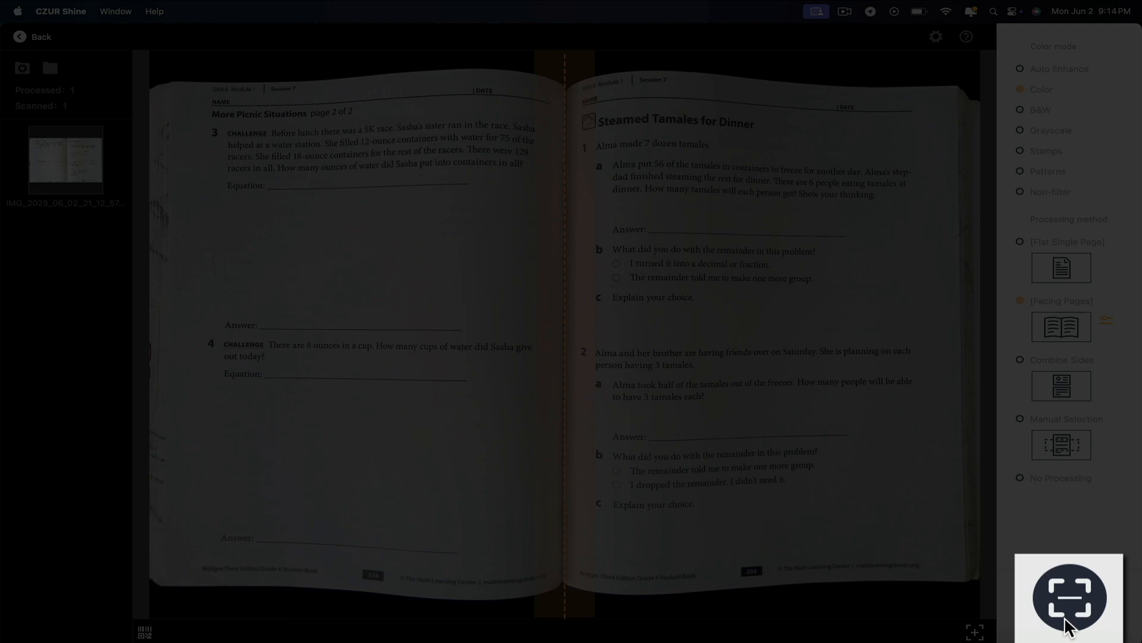
pyautogui.click(1069, 597)
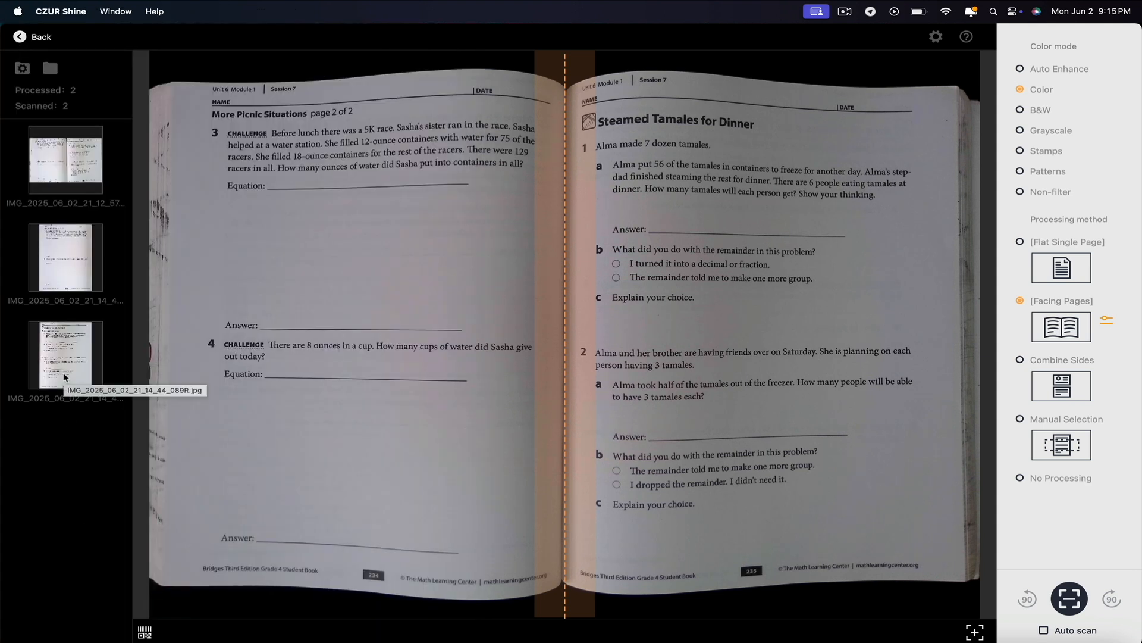
pyautogui.doubleClick(64, 355)
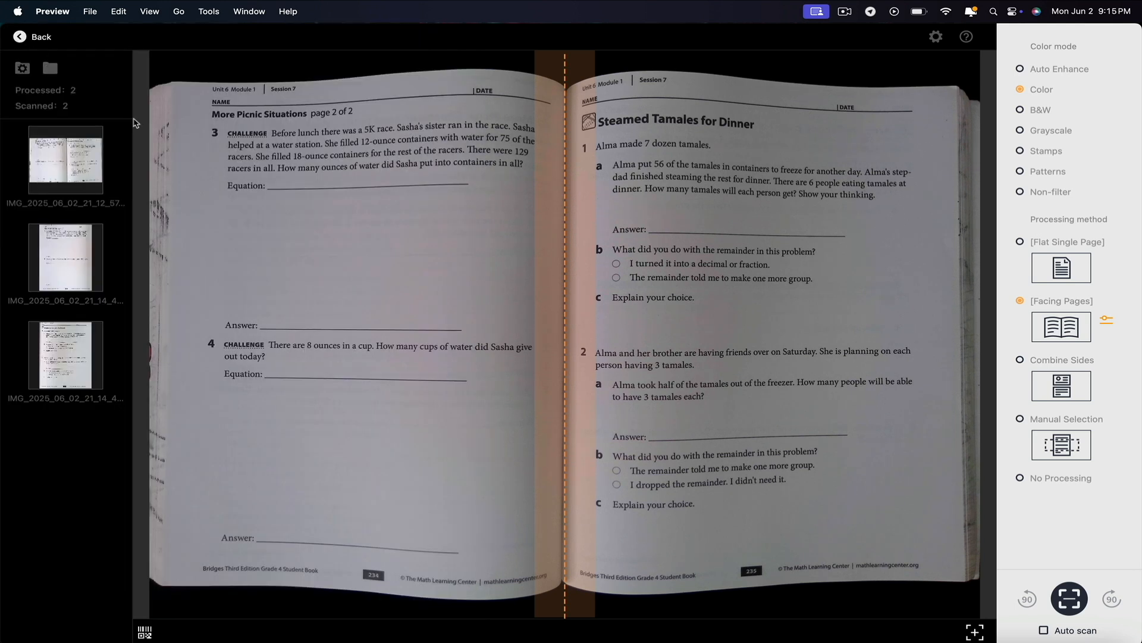
pyautogui.moveTo(919, 510)
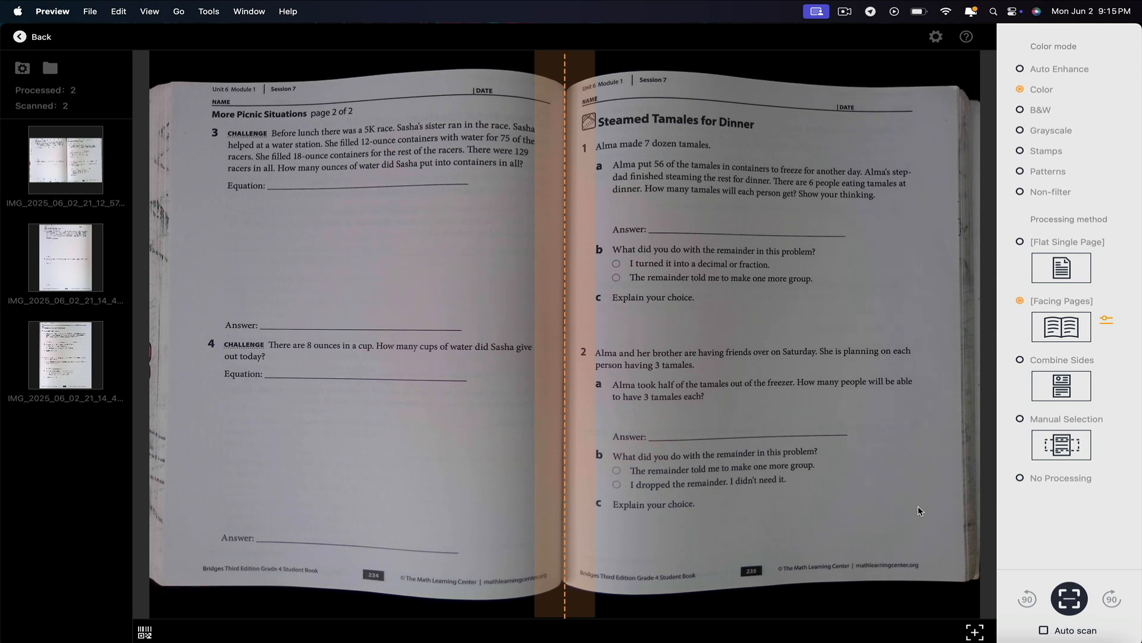
pyautogui.moveTo(131, 105)
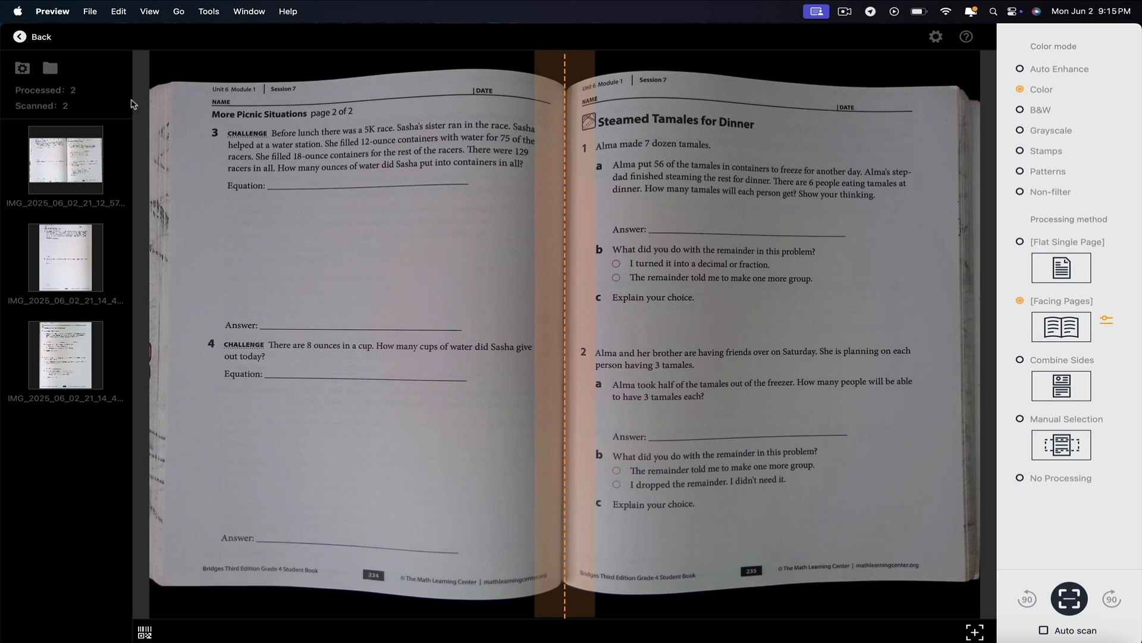
pyautogui.click(41, 37)
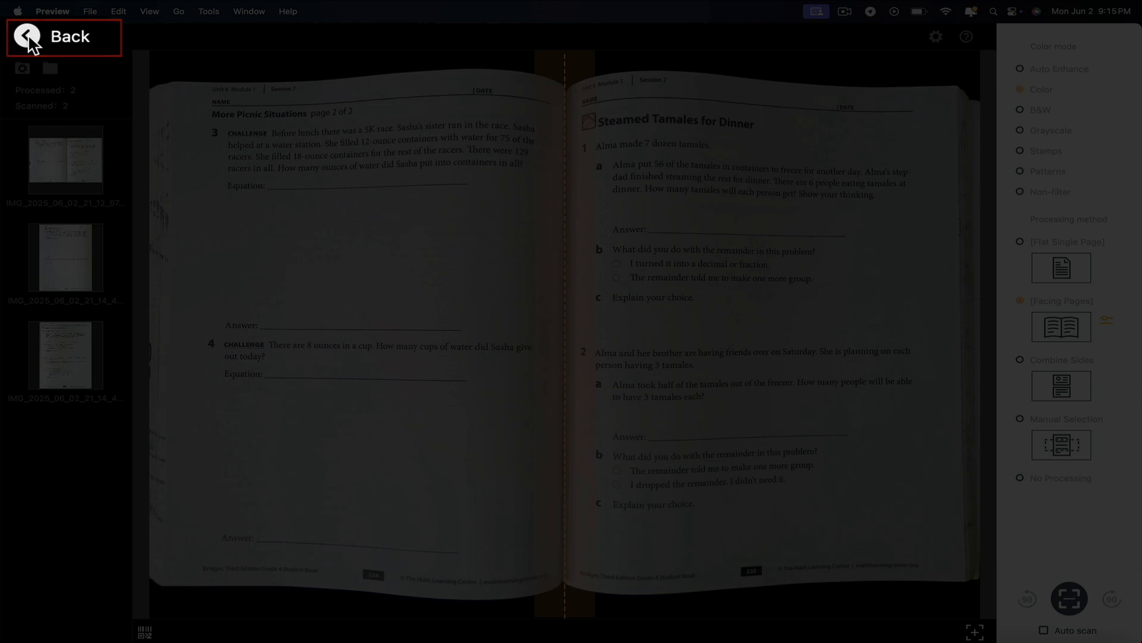
# Exit live scanning and switch to the Visual Presenter tab
pyautogui.click(64, 36)
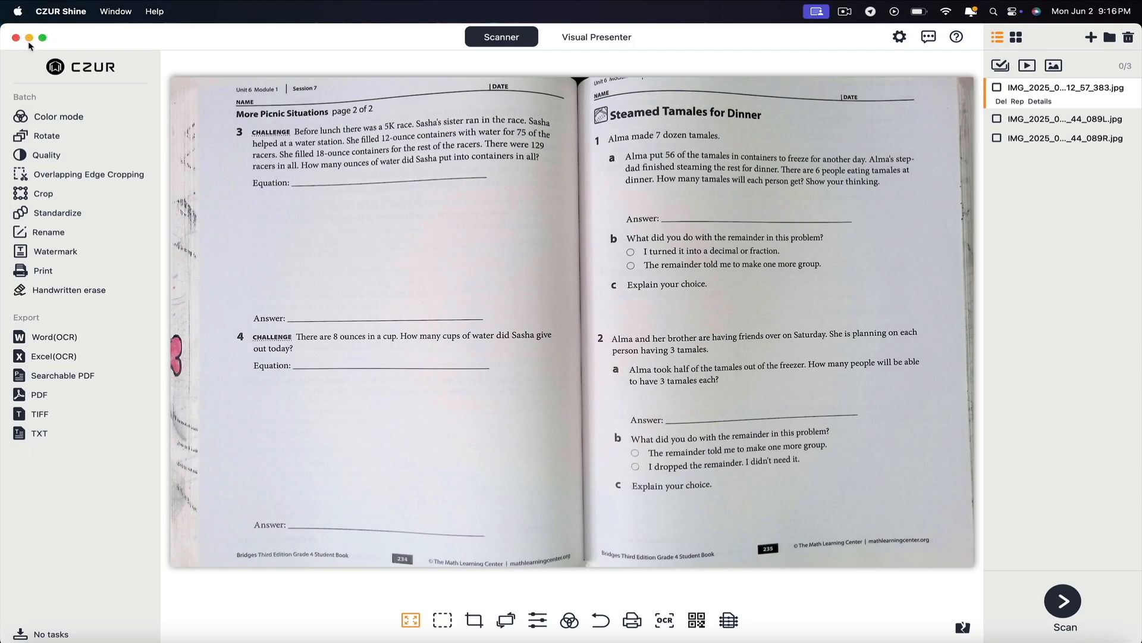
pyautogui.moveTo(1015, 385)
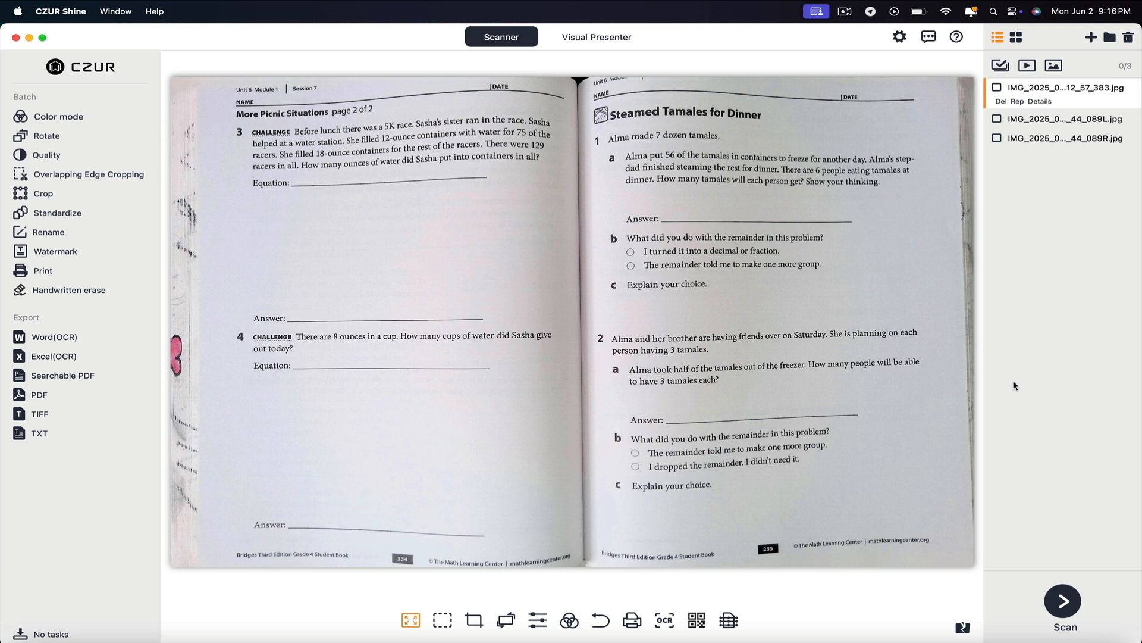
pyautogui.click(597, 36)
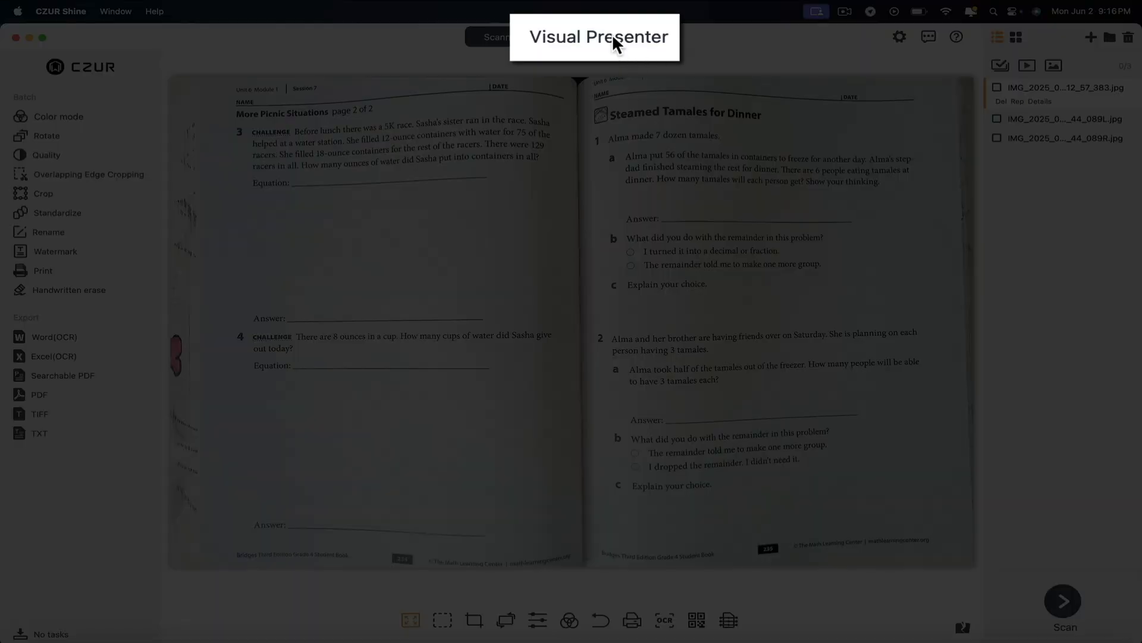
pyautogui.click(602, 37)
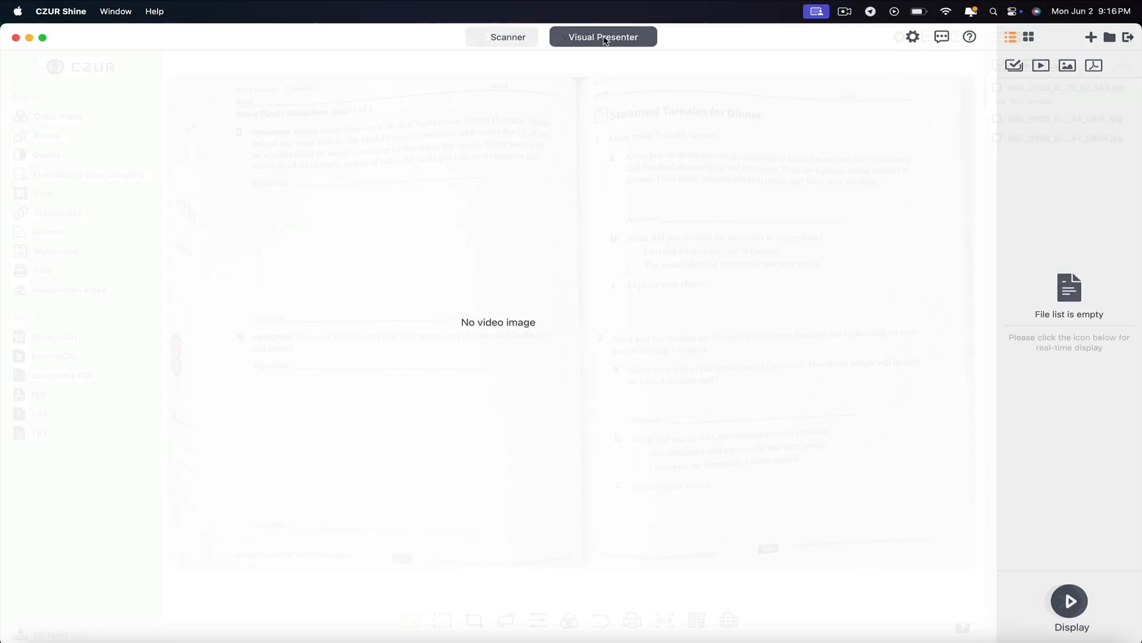
# Start the live display of the workbook spread to annotate question 1a in red
pyautogui.click(603, 37)
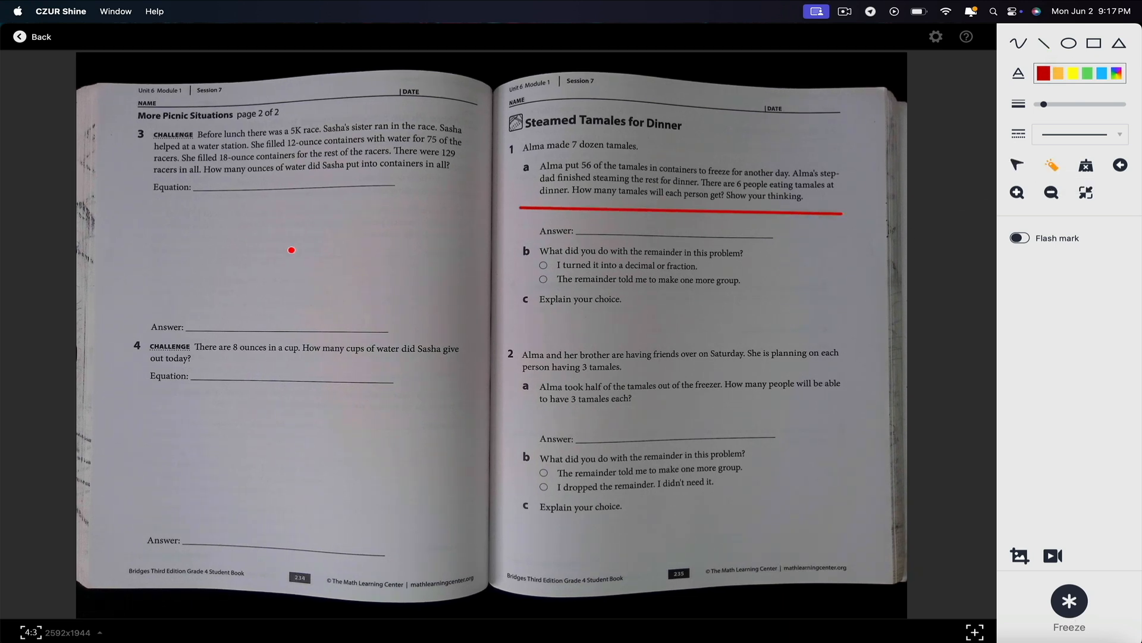
# Zoom into the live image twice, then zoom back out to the full spread
pyautogui.click(1017, 192)
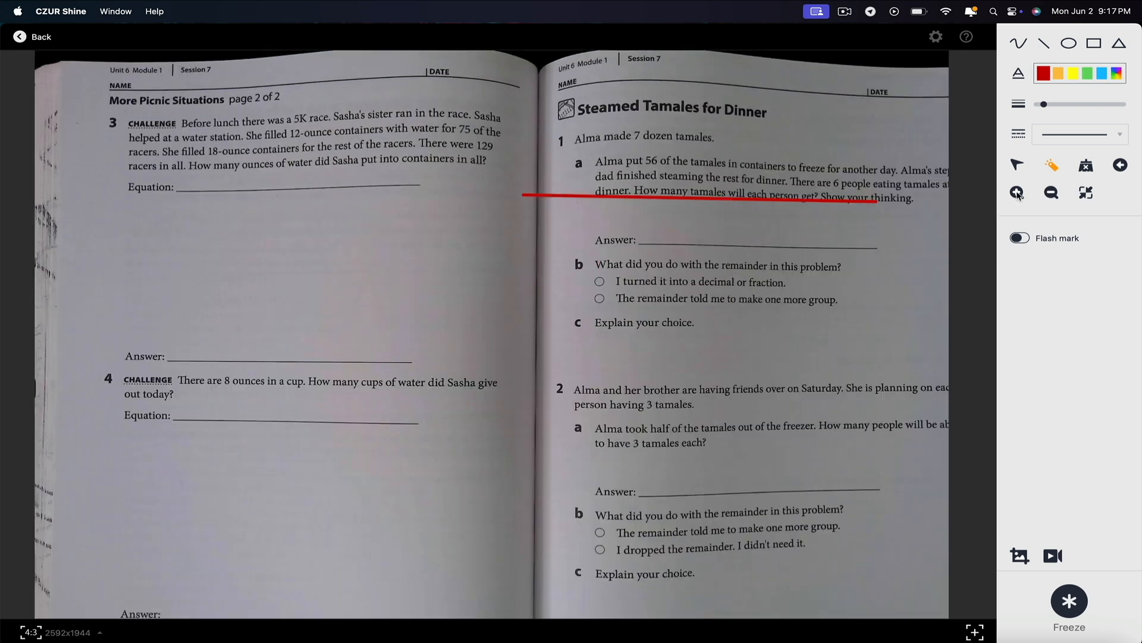
pyautogui.click(1016, 192)
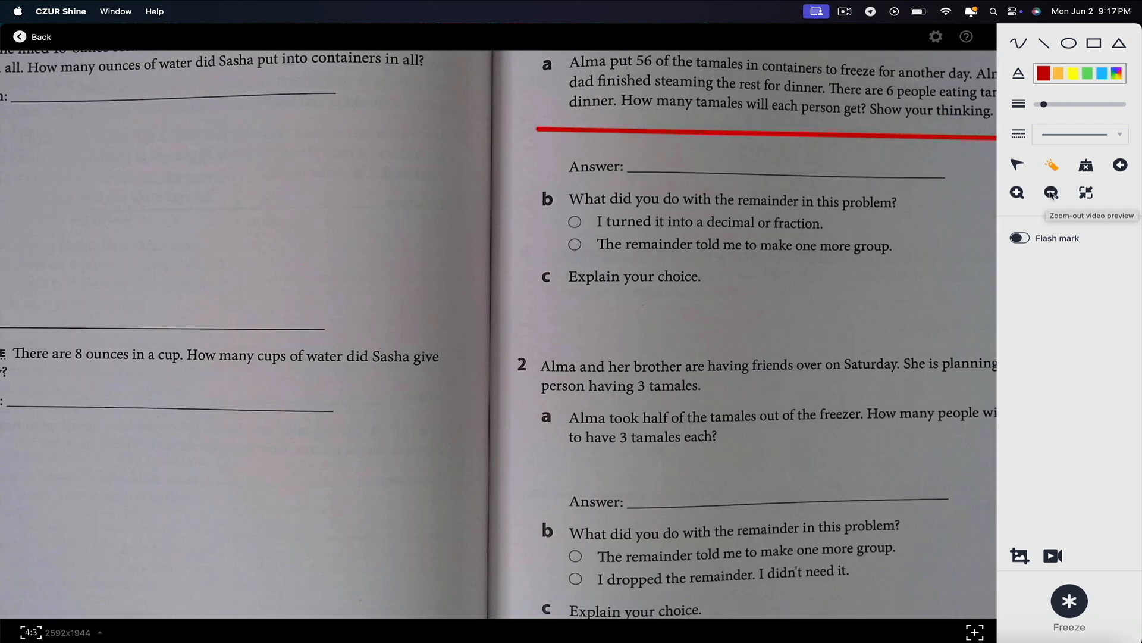
pyautogui.click(1051, 192)
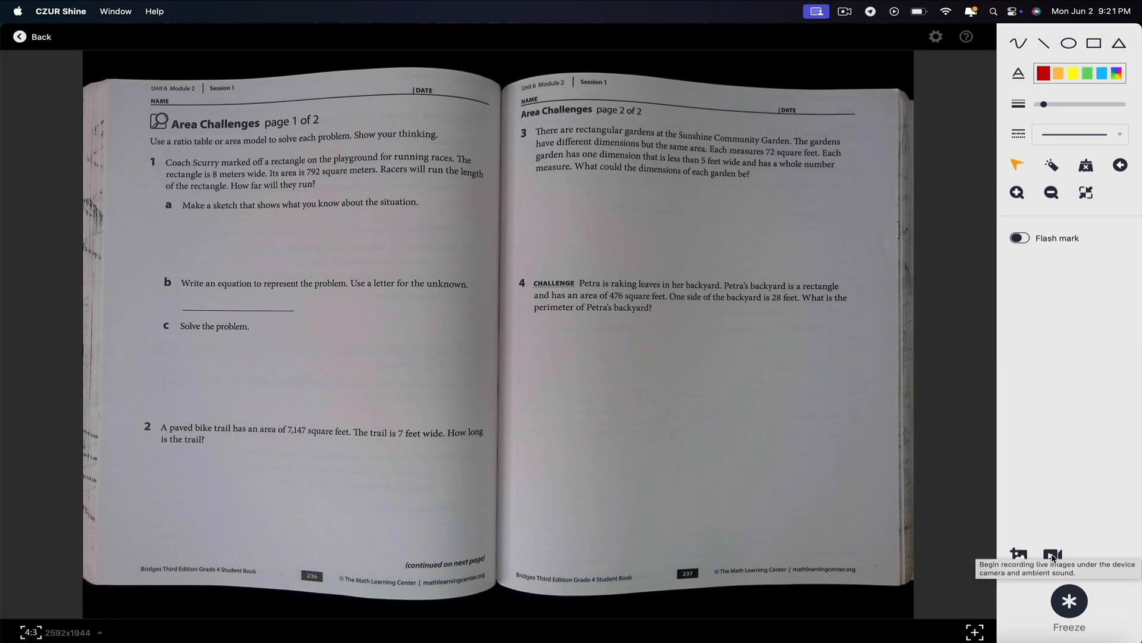
# Record a roughly one-minute video of the live Area Challenges spread
pyautogui.click(1051, 555)
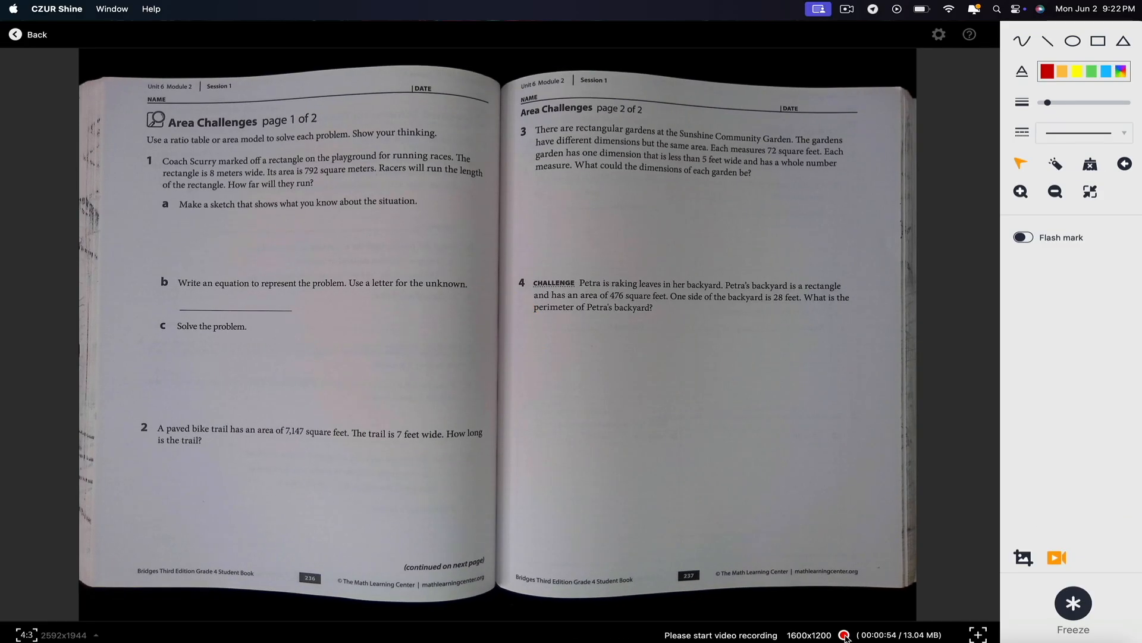
pyautogui.click(1057, 557)
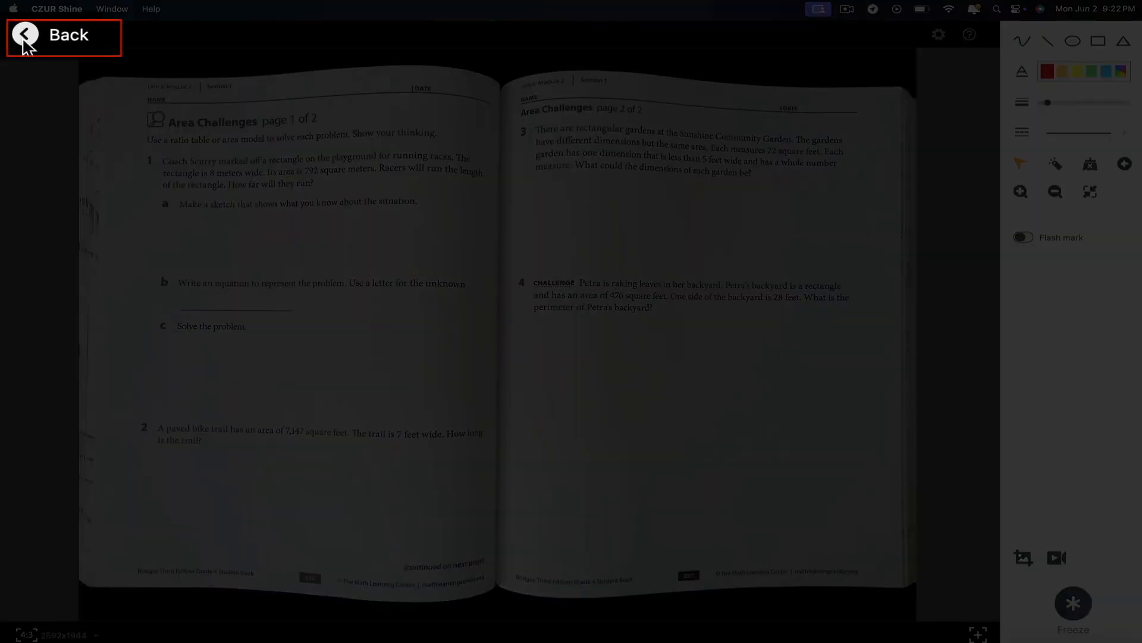
# Return to the file list and play back the recorded video
pyautogui.click(24, 34)
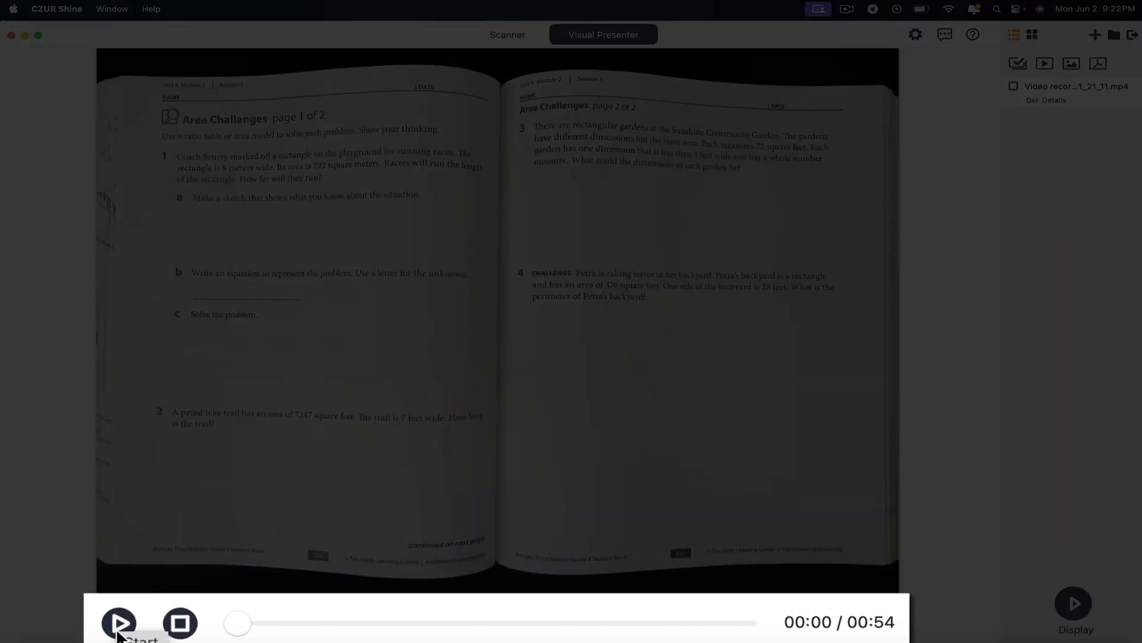
pyautogui.click(118, 622)
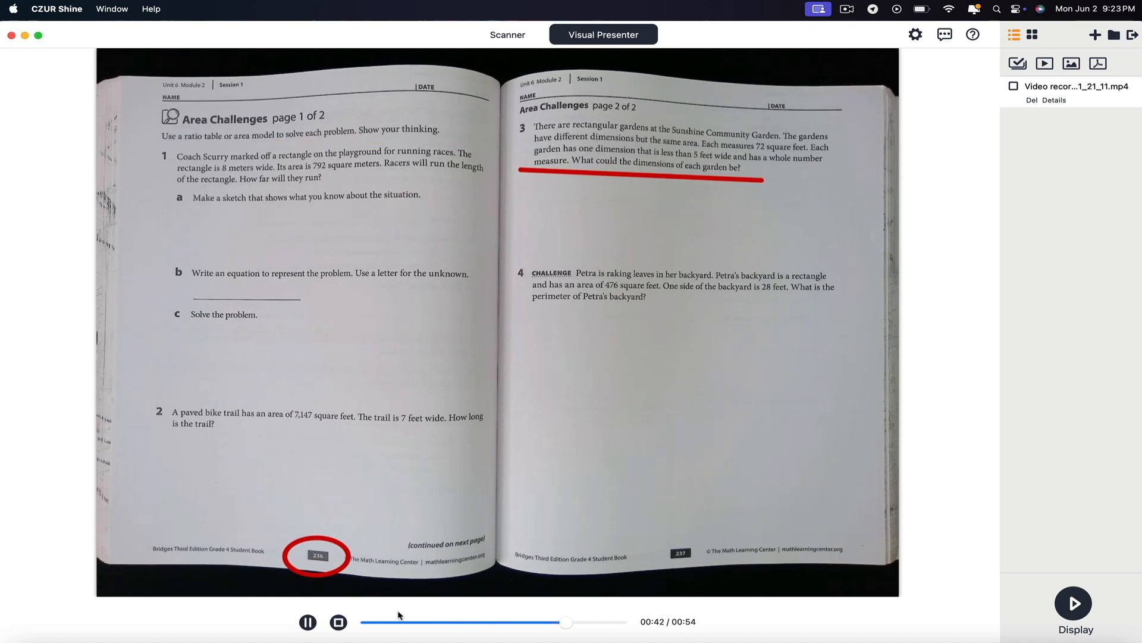
pyautogui.click(307, 621)
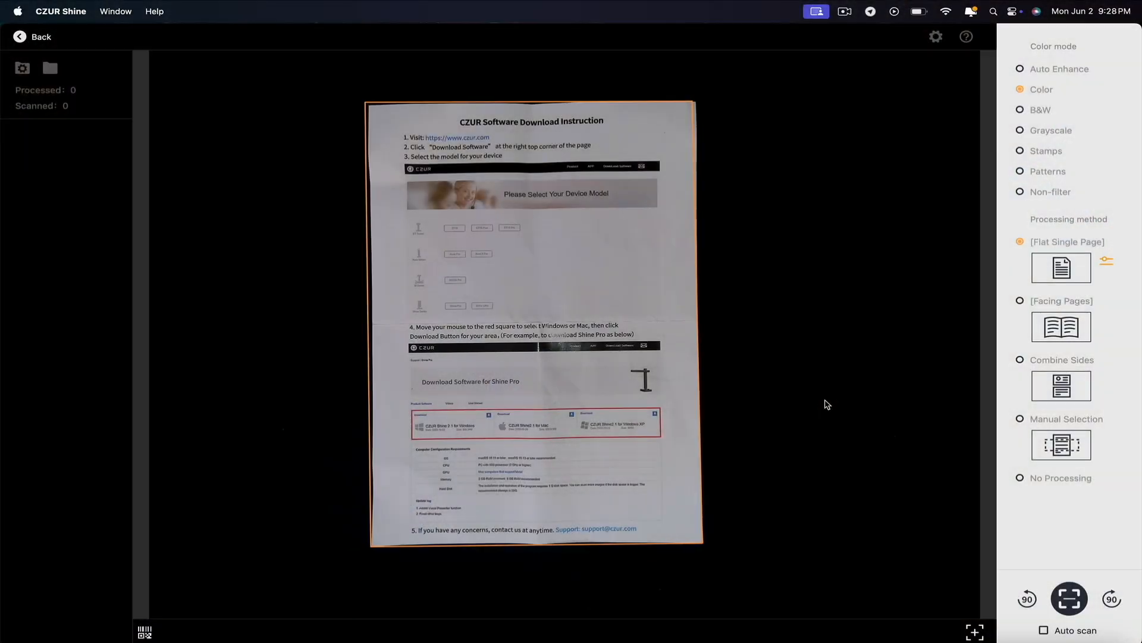
# Capture the CZUR Software Download Instruction sheet as a Flat Single Page scan
pyautogui.click(1068, 600)
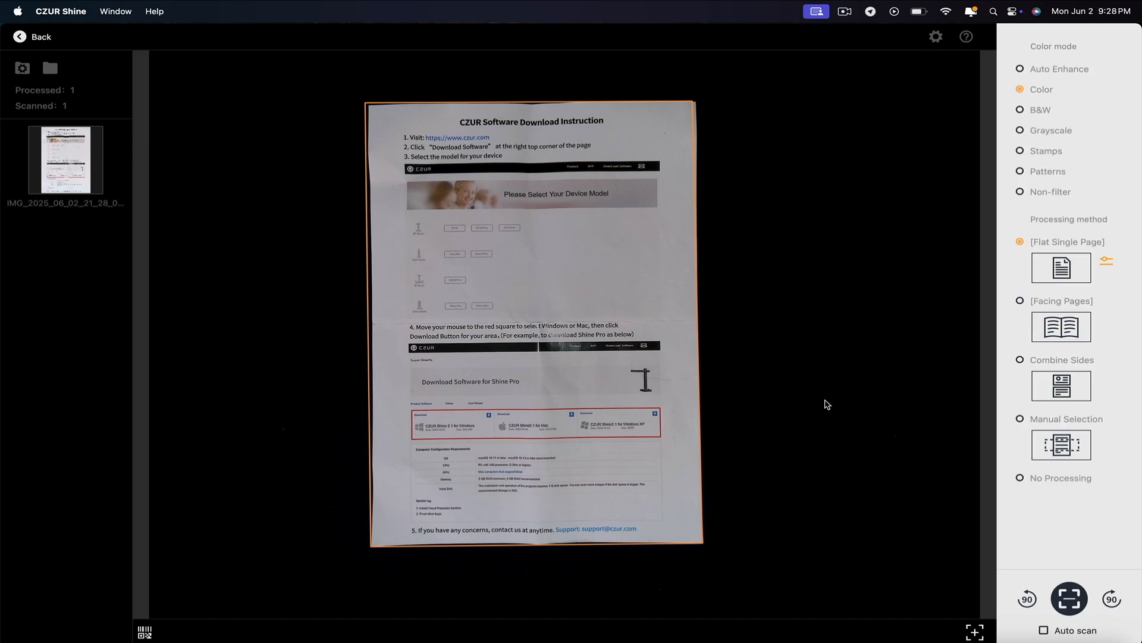